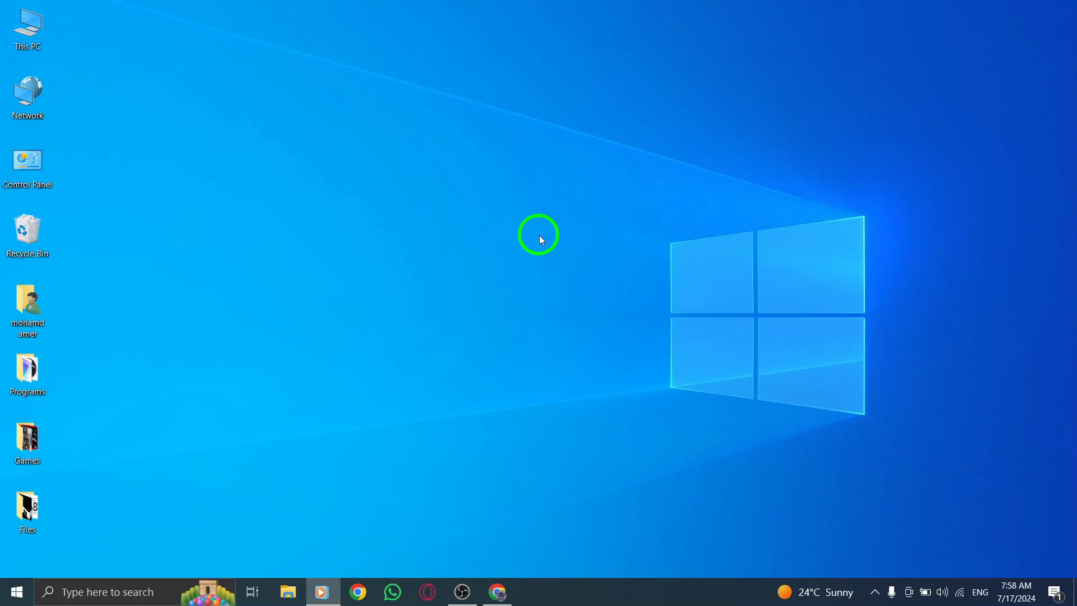
- Launch Chrome from the taskbar to bring up the Instagram home feed
left_click(496, 591)
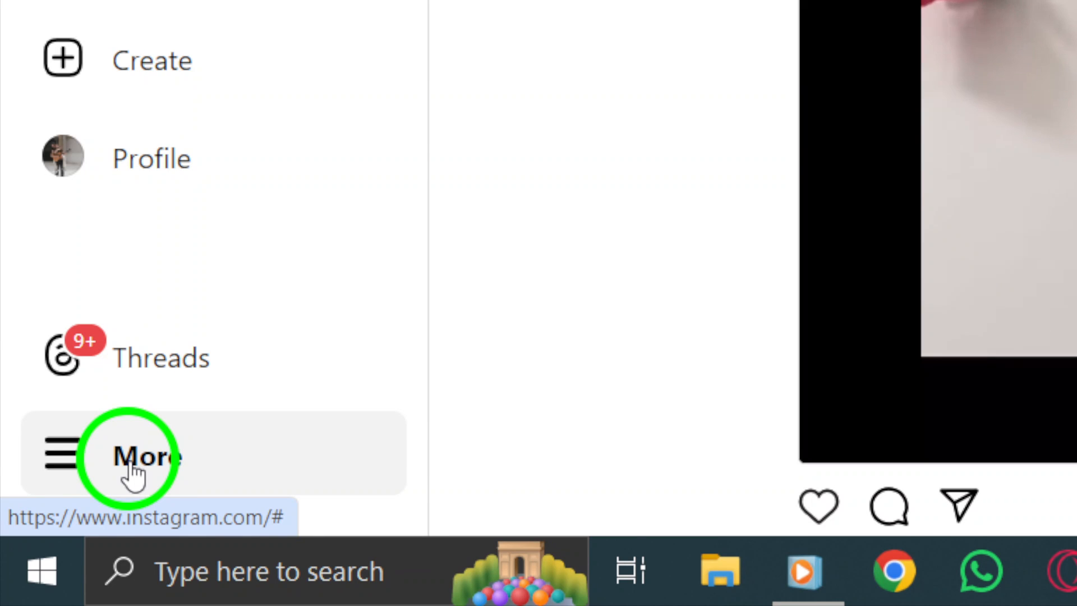
- Go to Your activity from the More menu to see interactions like likes and comments
left_click(137, 457)
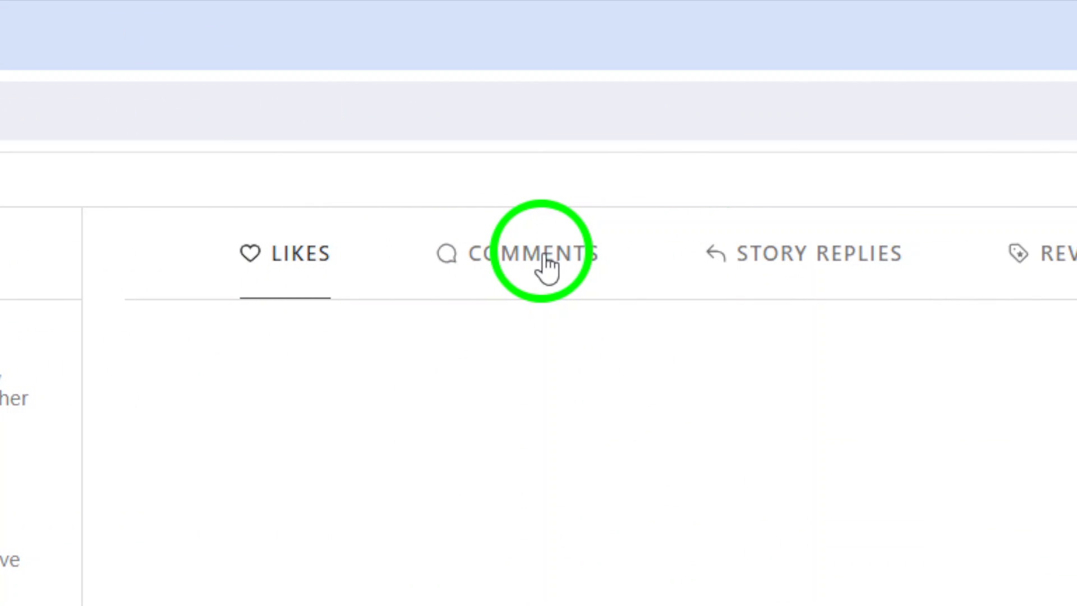
- Switch to the Likes tab to show liked posts newest to oldest
left_click(544, 254)
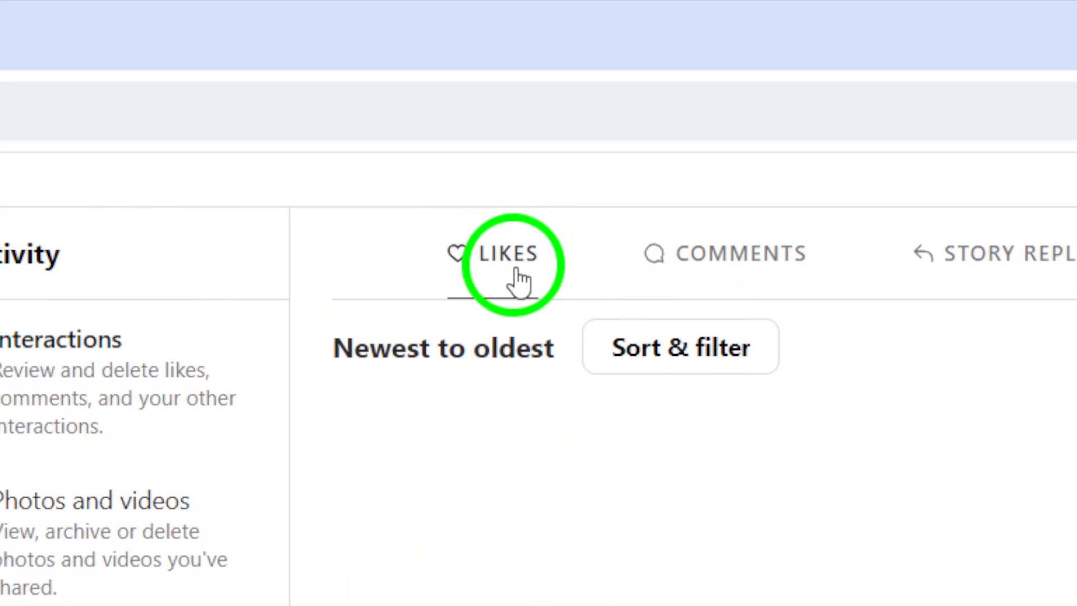
left_click(504, 253)
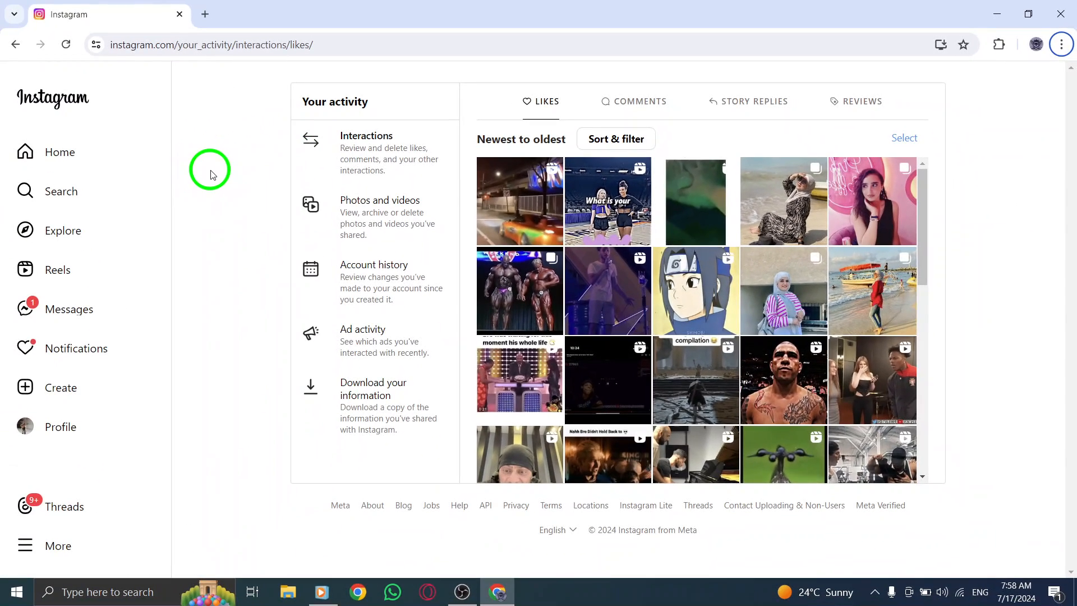
- Return to the Instagram home feed and minimize the Chrome window
left_click(60, 152)
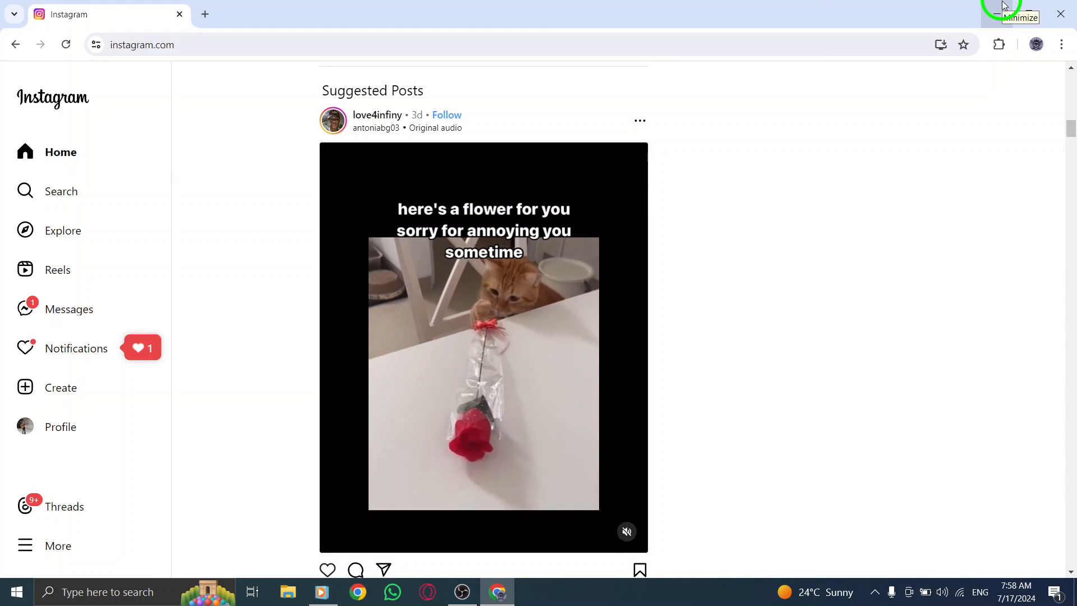
left_click(995, 13)
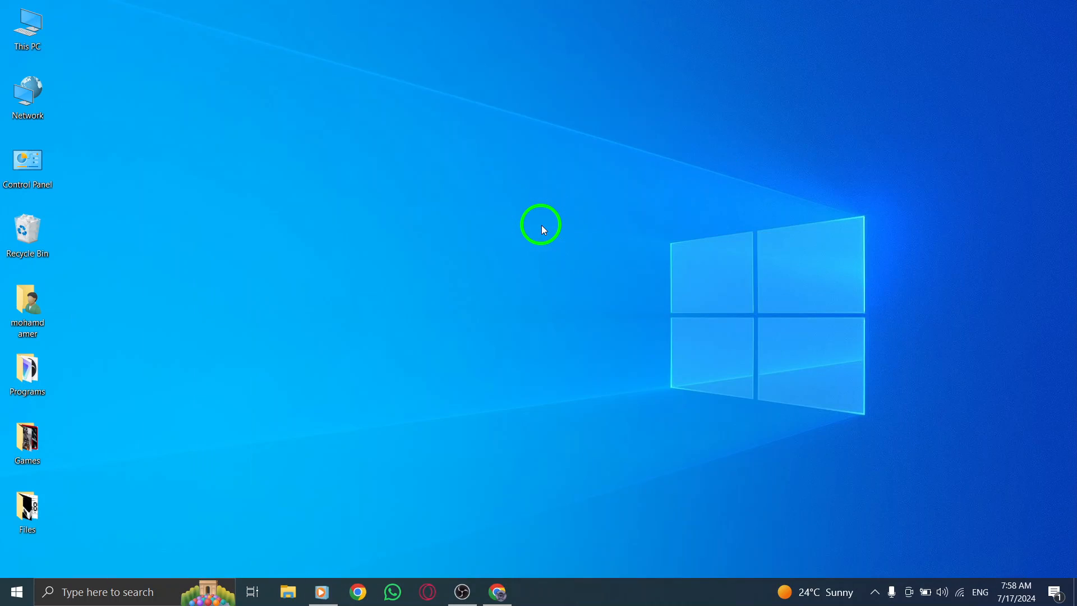